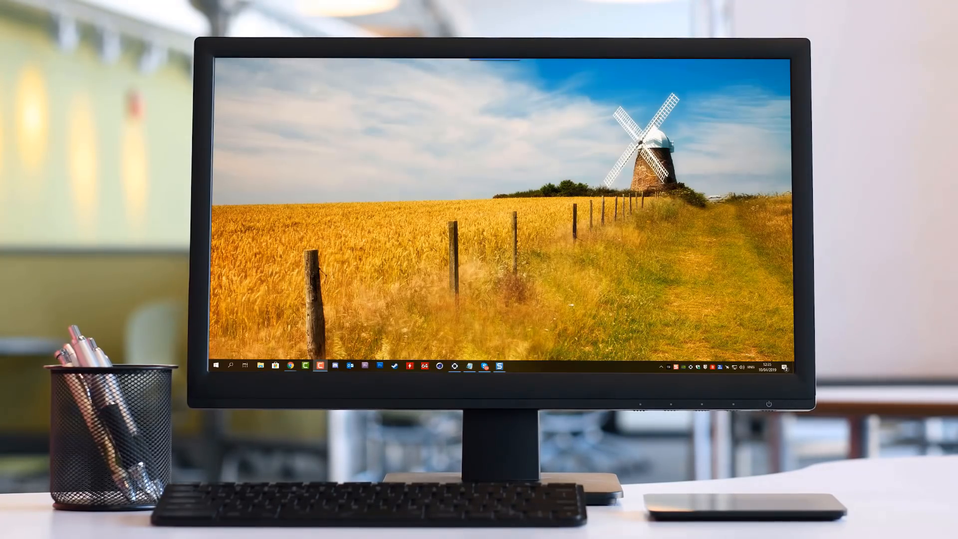
- Open Windows Settings to reach the Update & Security Backup page
left_click(262, 366)
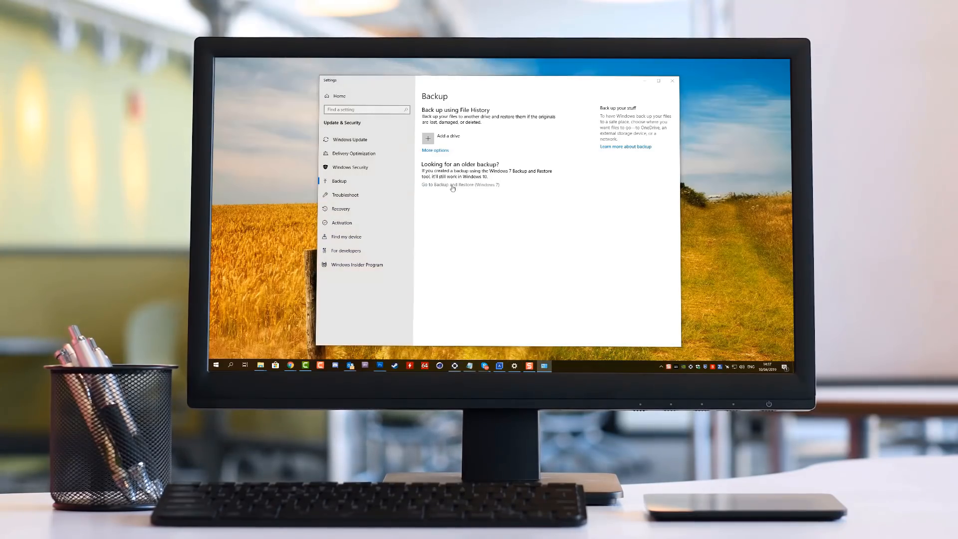
- Open Backup and Restore (Windows 7) to review backup location and schedule
left_click(461, 184)
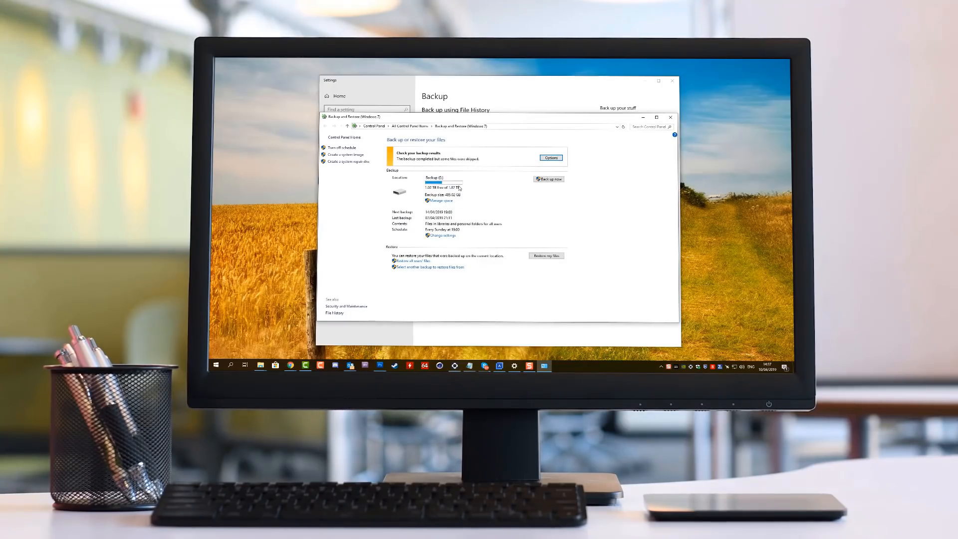
mouse_move(473, 283)
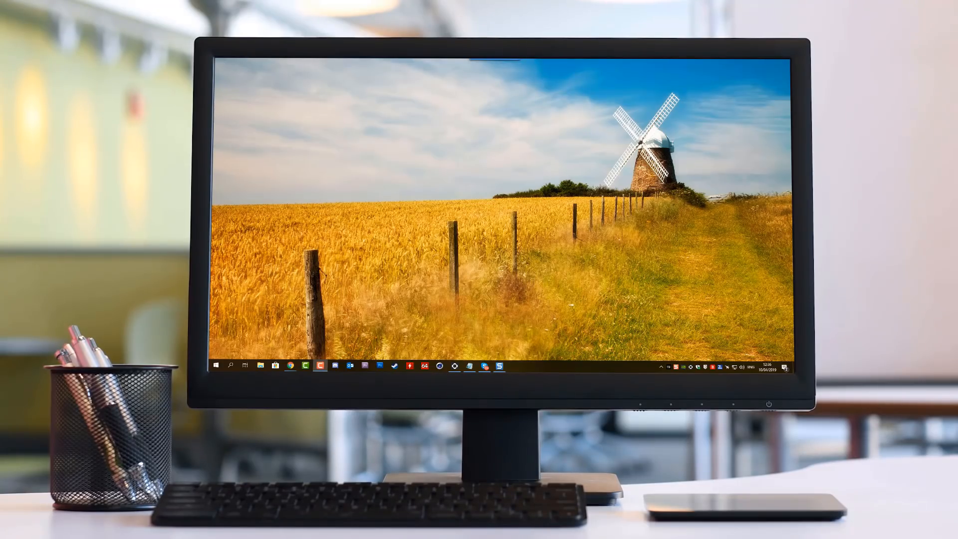
left_click(231, 365)
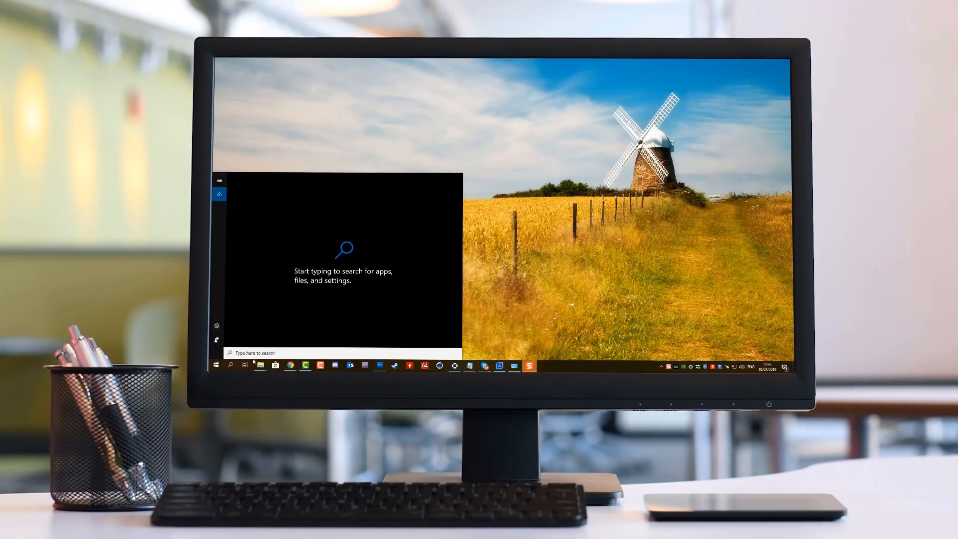
type("cont")
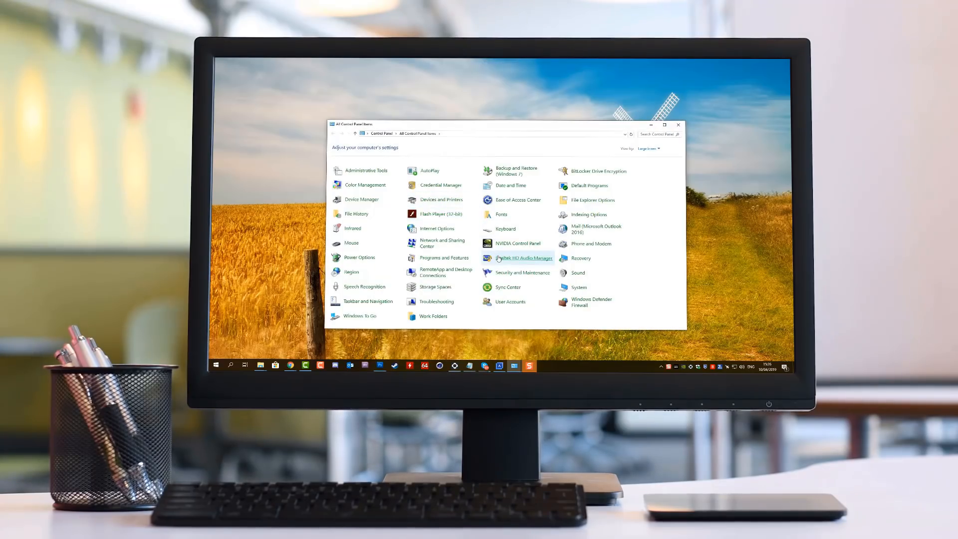
left_click(443, 258)
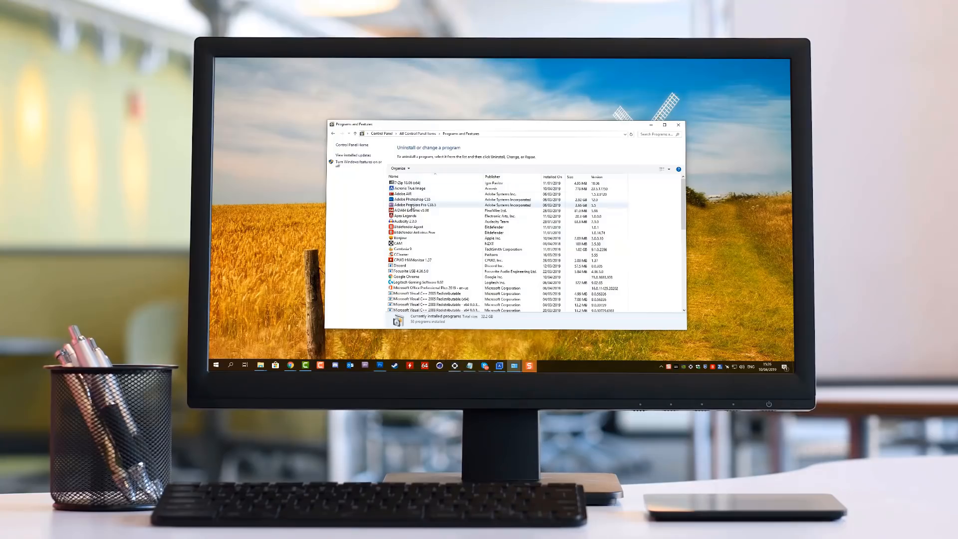
left_click(415, 231)
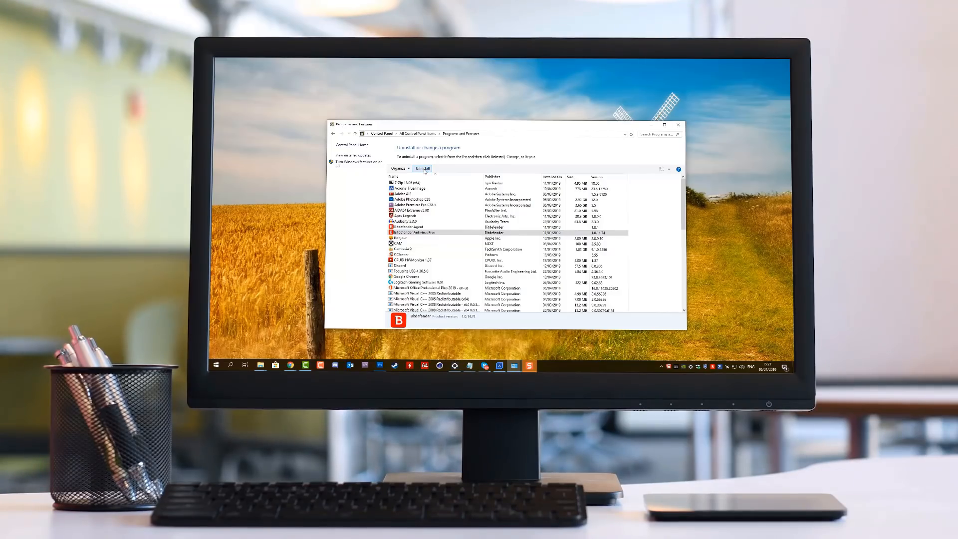
mouse_move(642, 203)
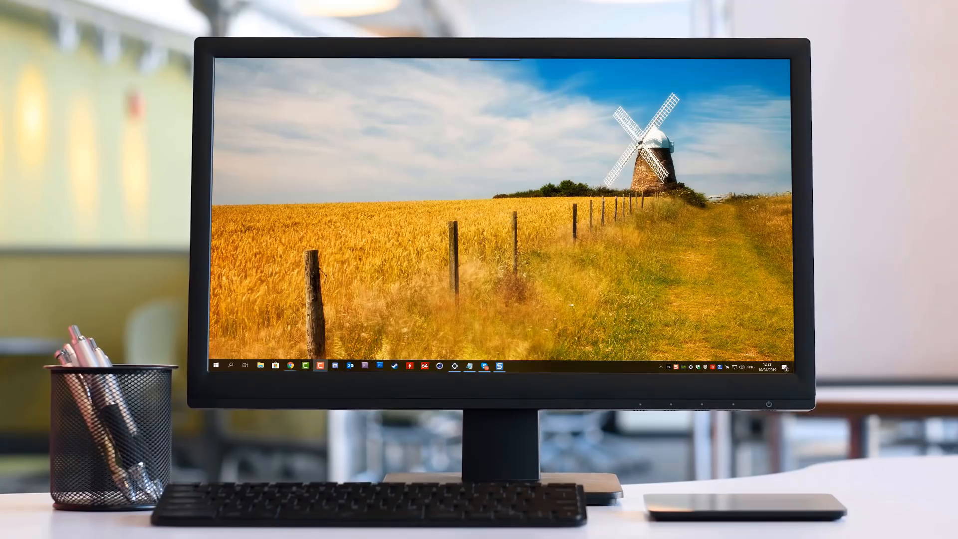
- Search 'insider' for the Windows Insider Programme page and scroll to 'Leave the programme'
type("insider.windows.com/en-gb/how-to-overview/")
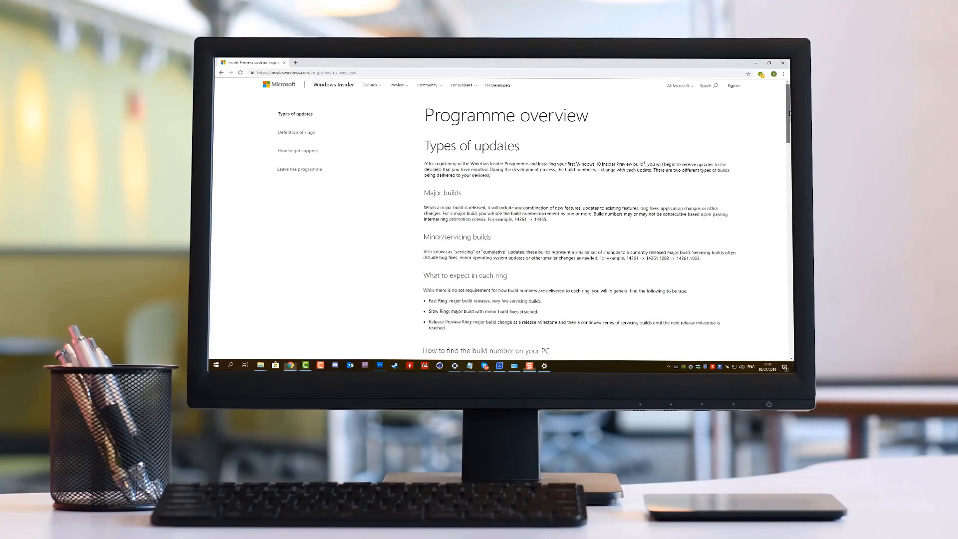
scroll("down", 3)
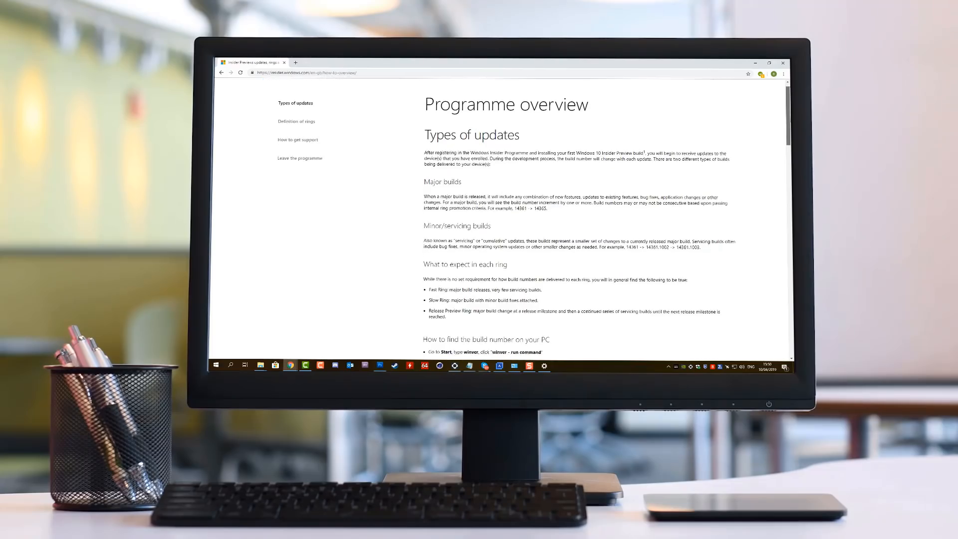
scroll("down", 3)
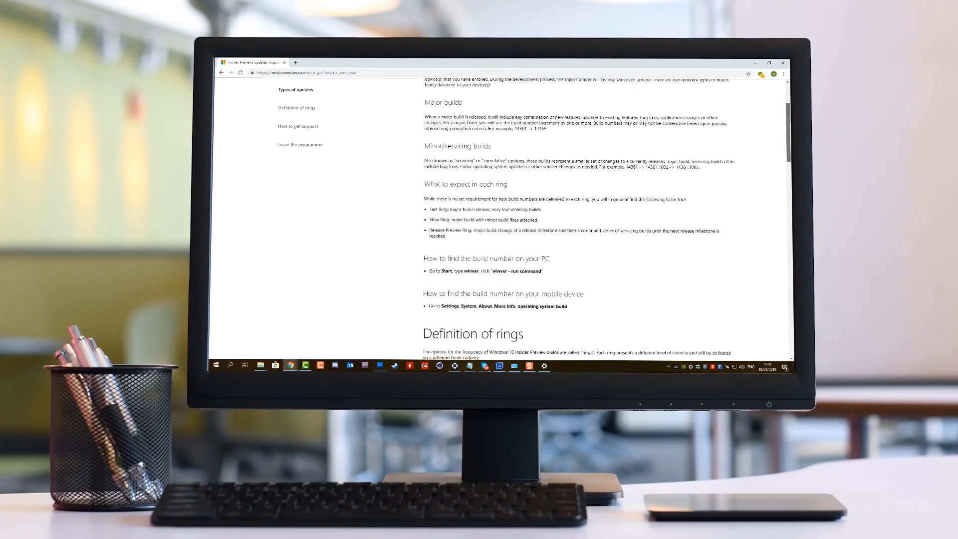
scroll("down", 3)
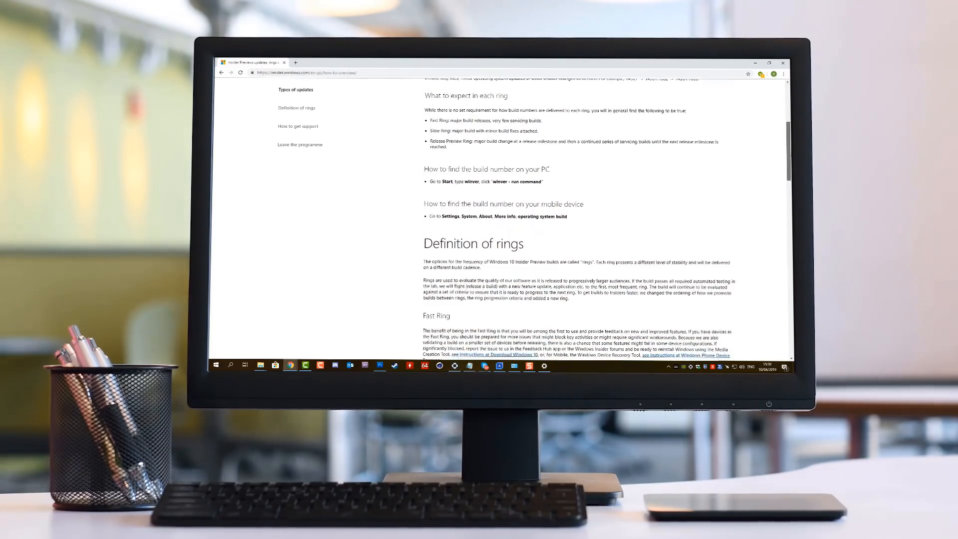
scroll("down", 3)
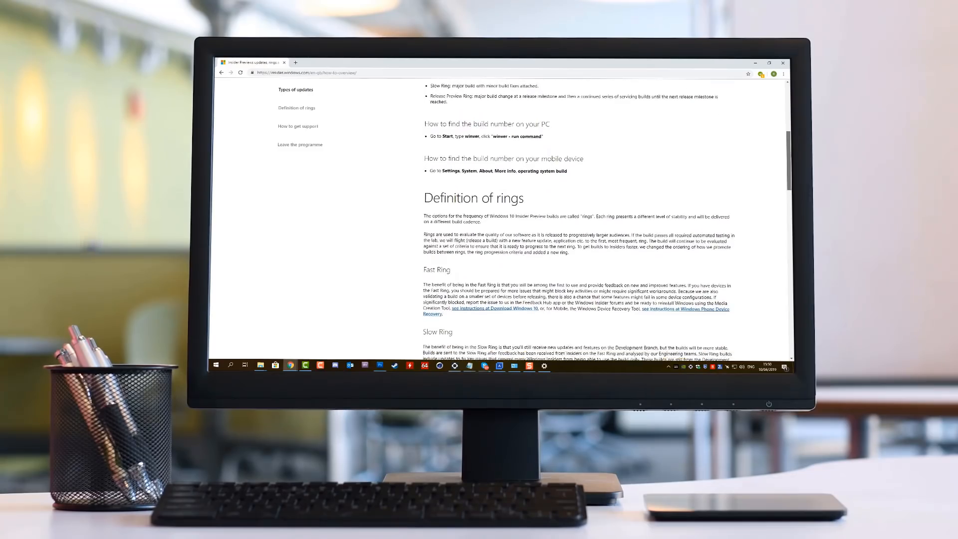
scroll("down", 3)
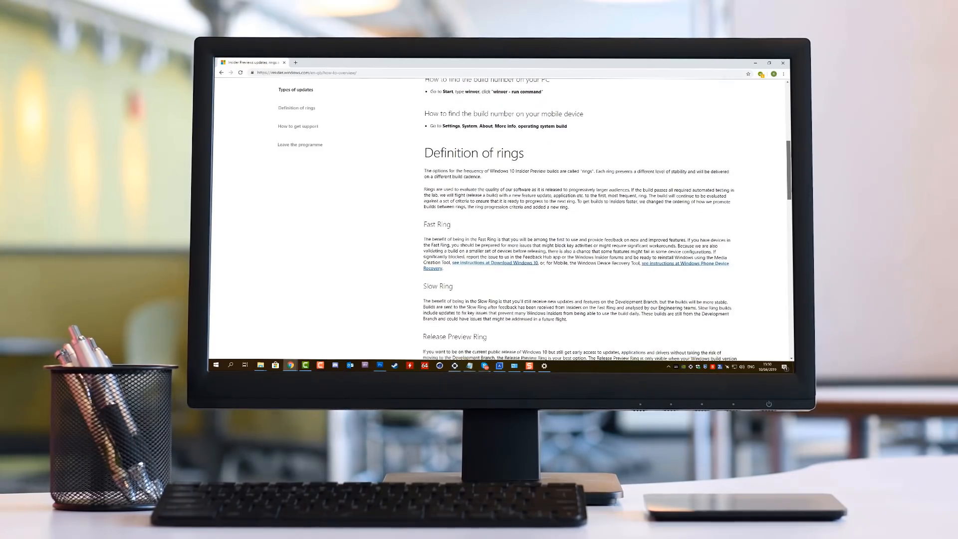
scroll("down", 3)
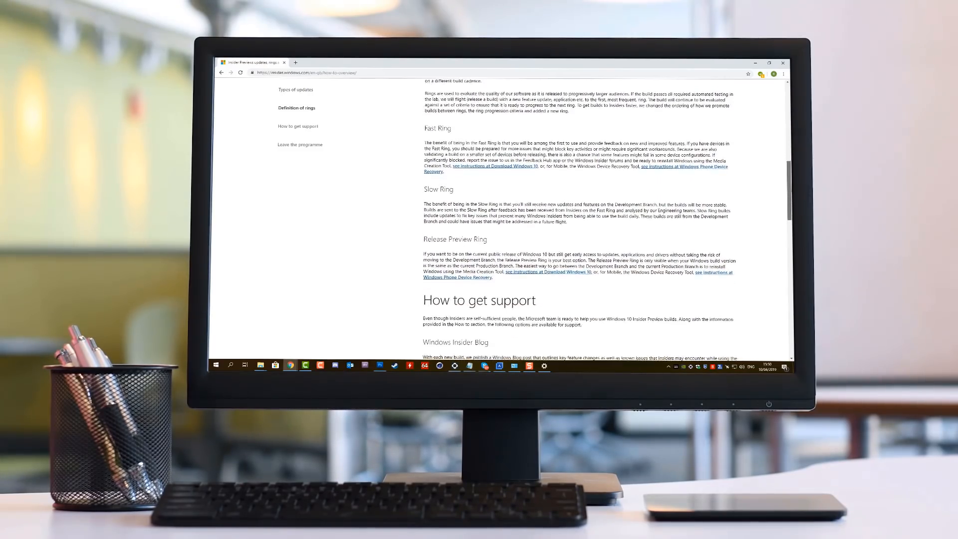
scroll("down", 3)
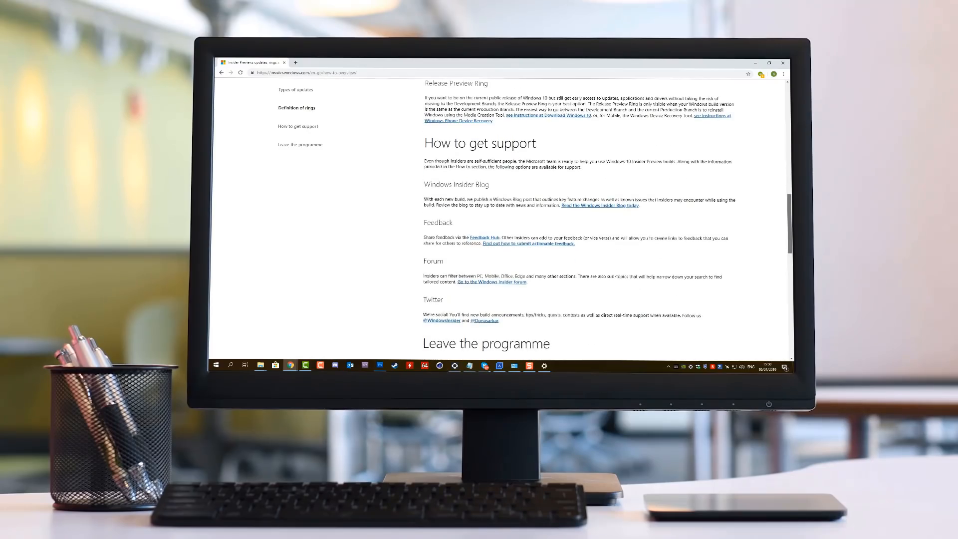
scroll("down", 3)
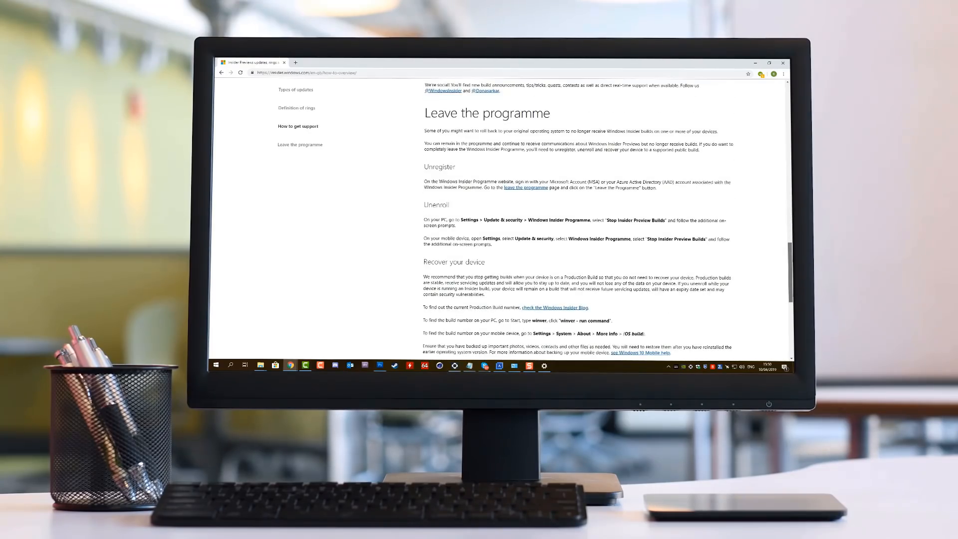
scroll("down", 3)
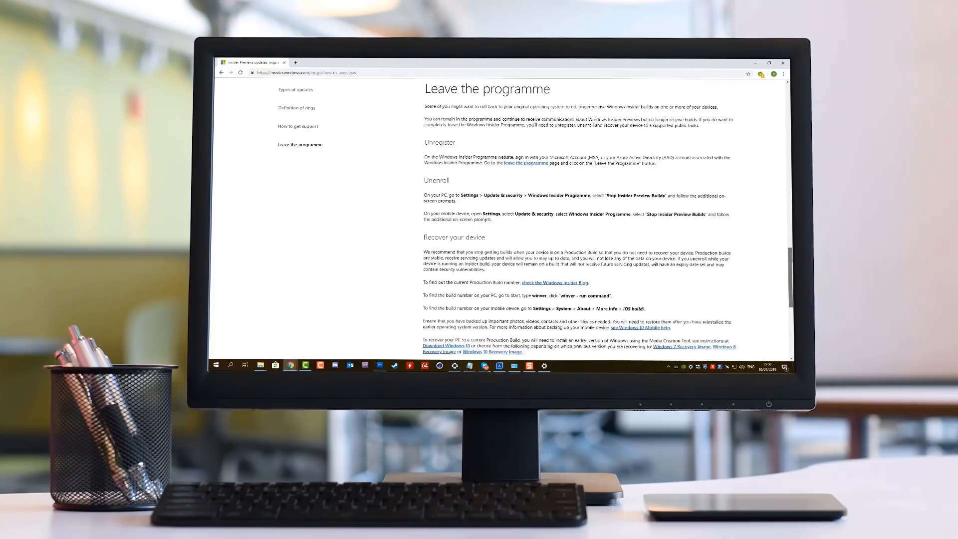
scroll("down", 3)
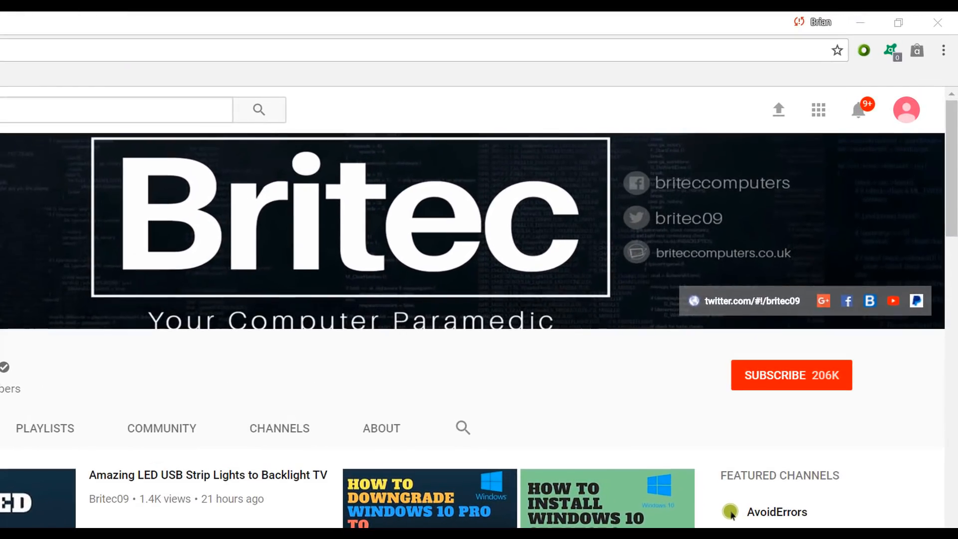
- Subscribe to the Britec YouTube channel
left_click(791, 375)
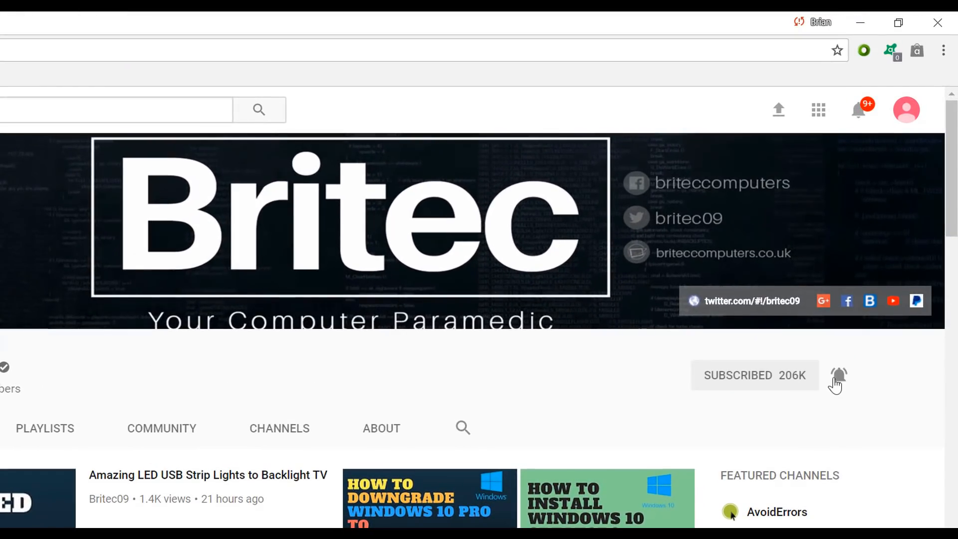